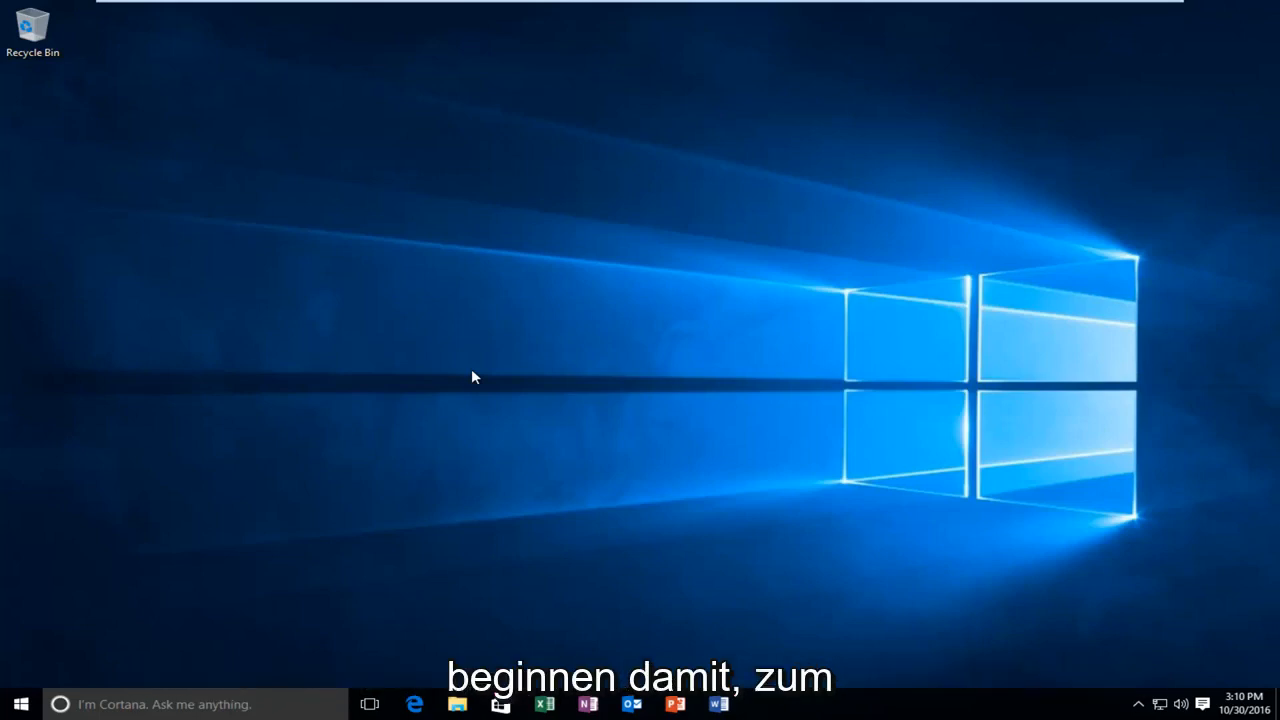
{"action": "mouse_move", "coordinate": [20, 697]}
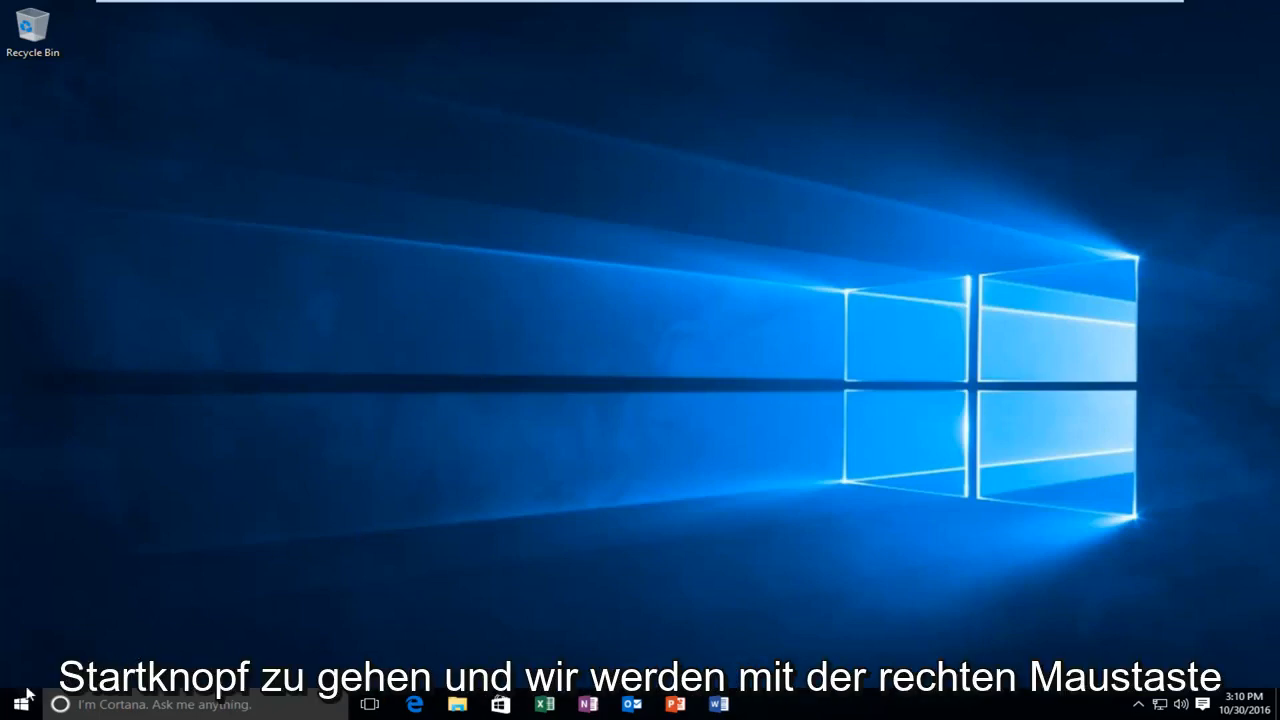
Launch Command Prompt (Admin) from the Win+X menu on the Start button
{"action": "right_click", "coordinate": [15, 703]}
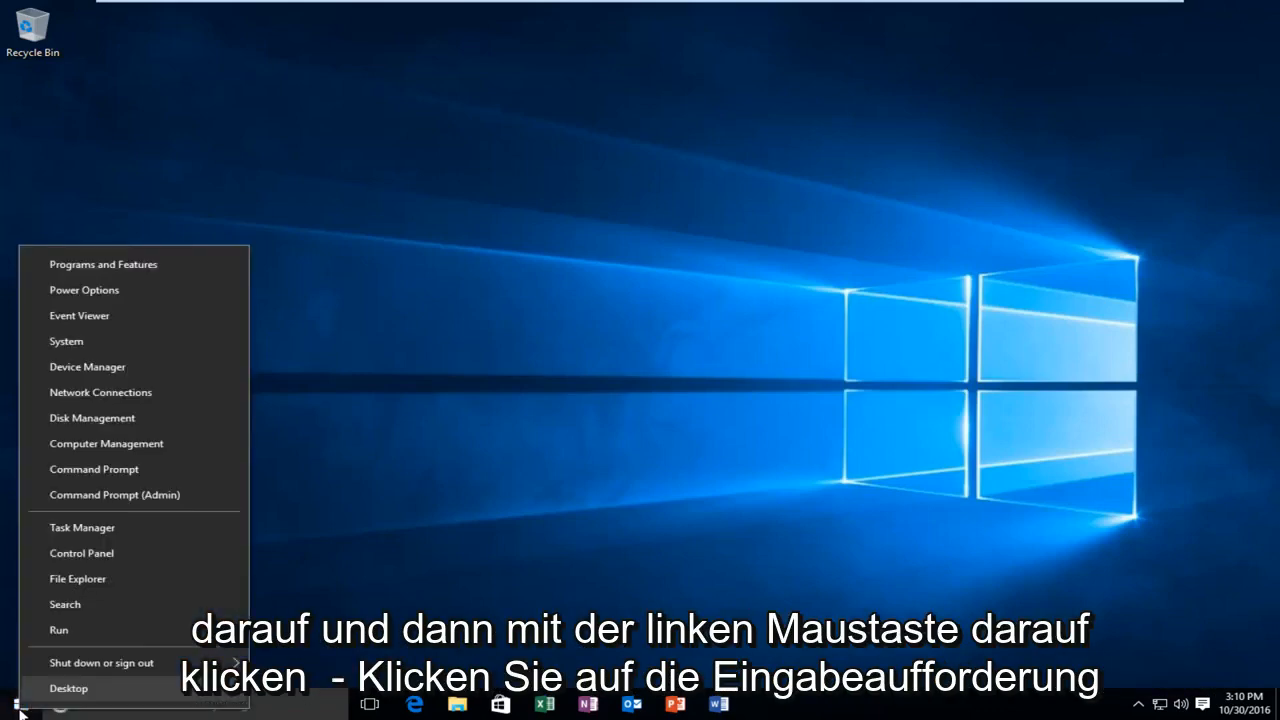
{"action": "mouse_move", "coordinate": [114, 495]}
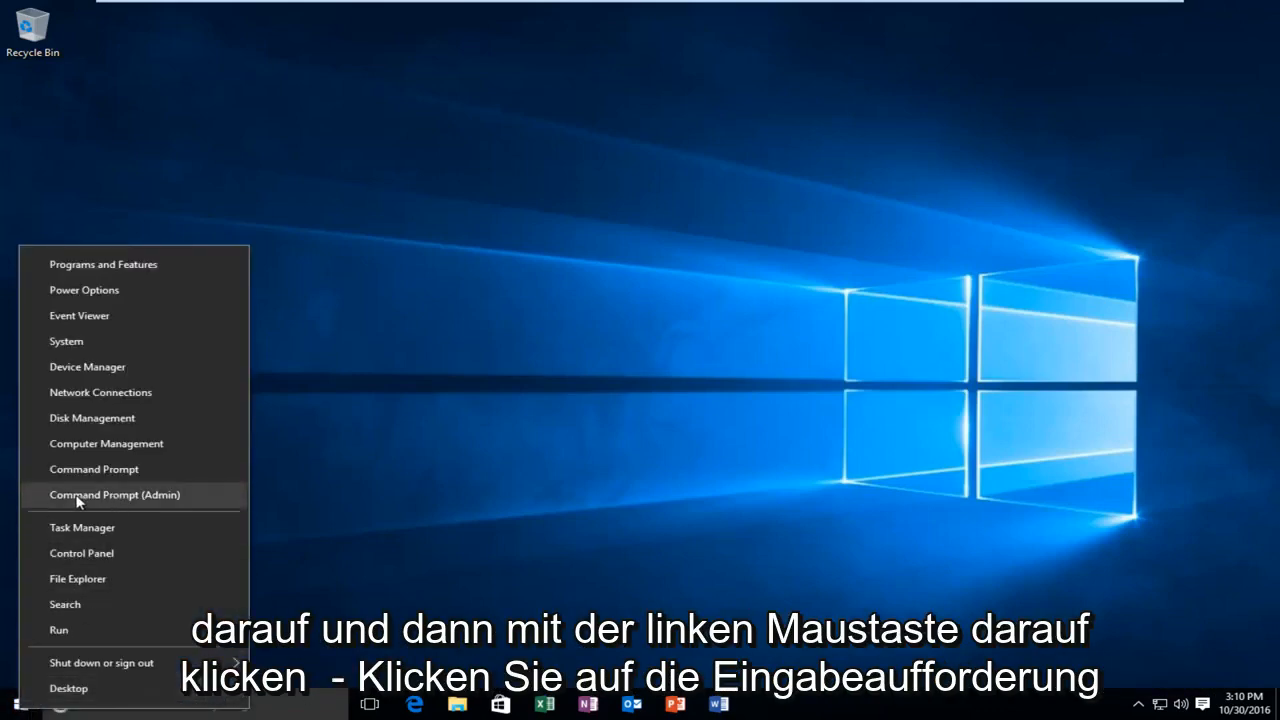
{"action": "left_click", "coordinate": [114, 494]}
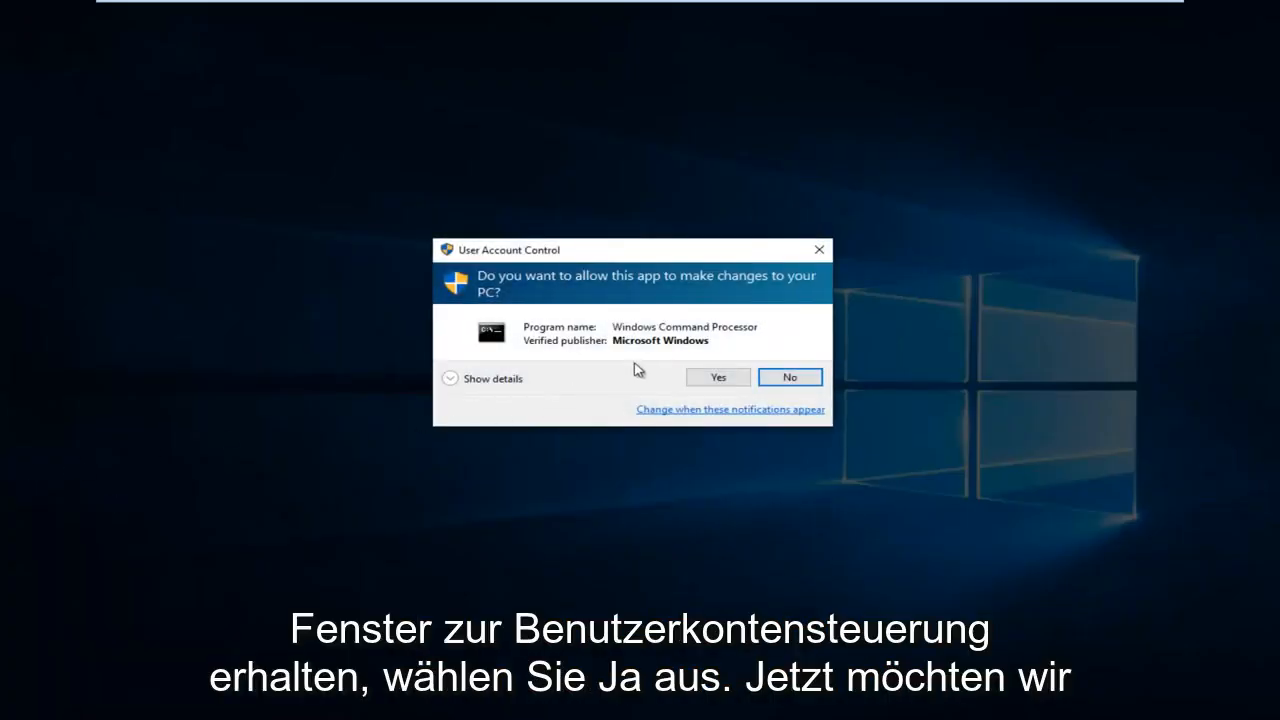
Approve the UAC prompt and move the elevated console to the C:\ root
{"action": "left_click", "coordinate": [717, 377]}
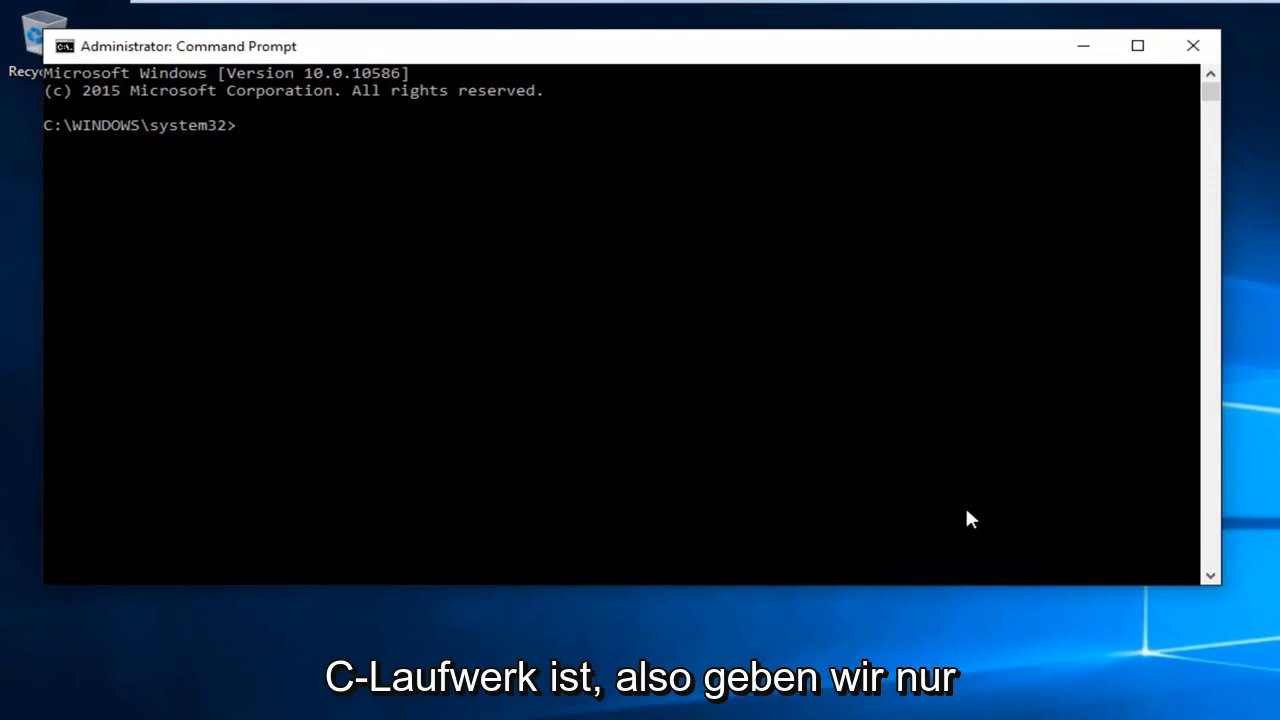
{"action": "type", "text": "cd b"}
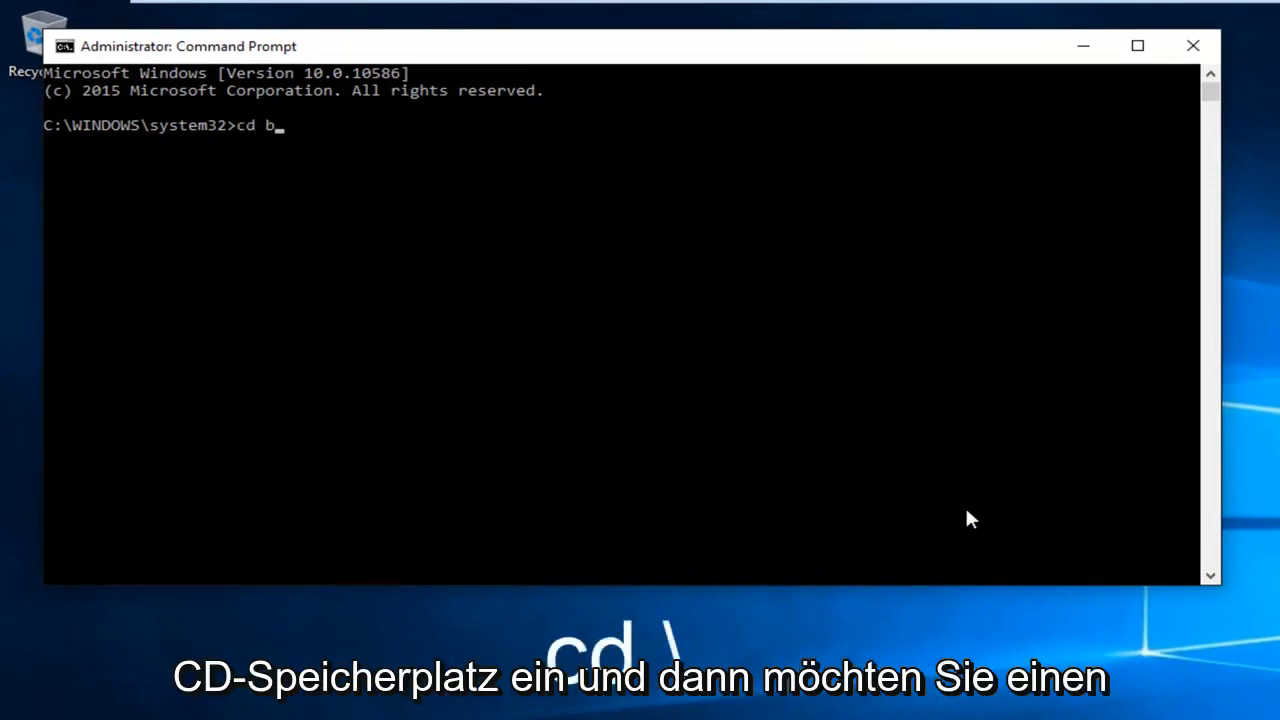
{"action": "key", "text": "Backspace"}
{"action": "type", "text": "\\"}
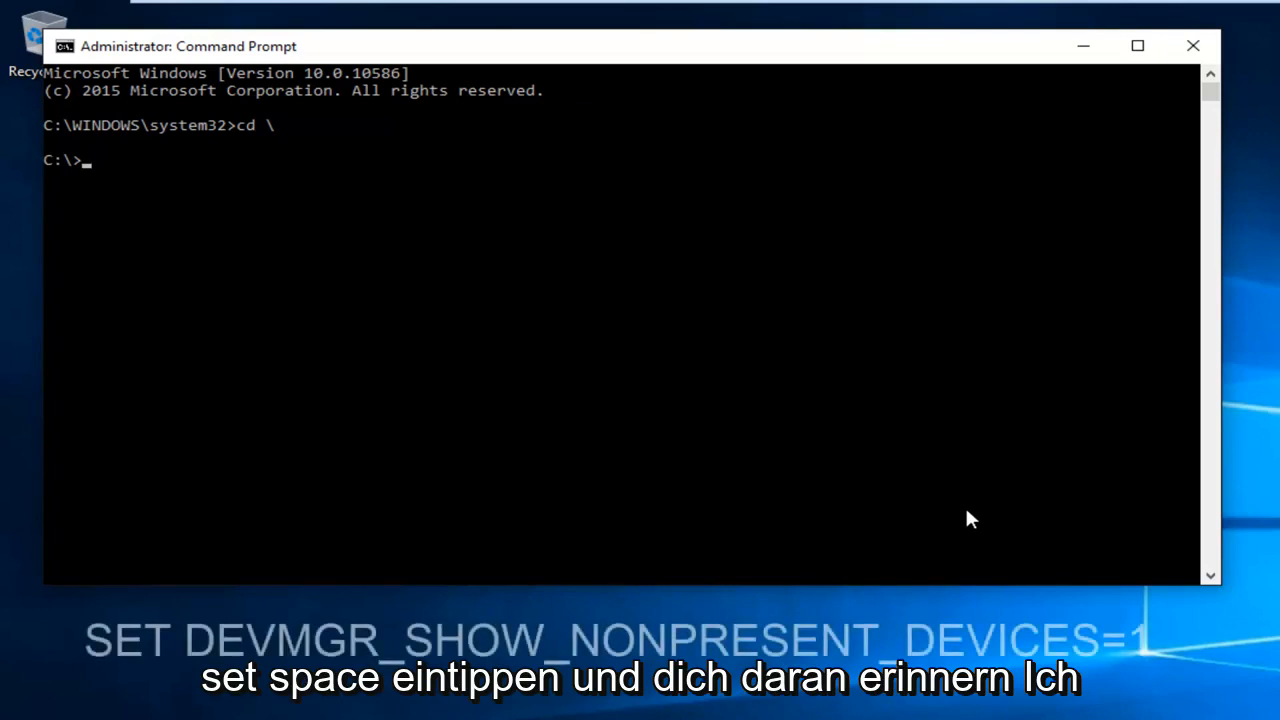
Run 'set DEVMGR_SHOW_NONPRESENT_DEVICES=1' at the C:\> prompt
{"action": "type", "text": "set"}
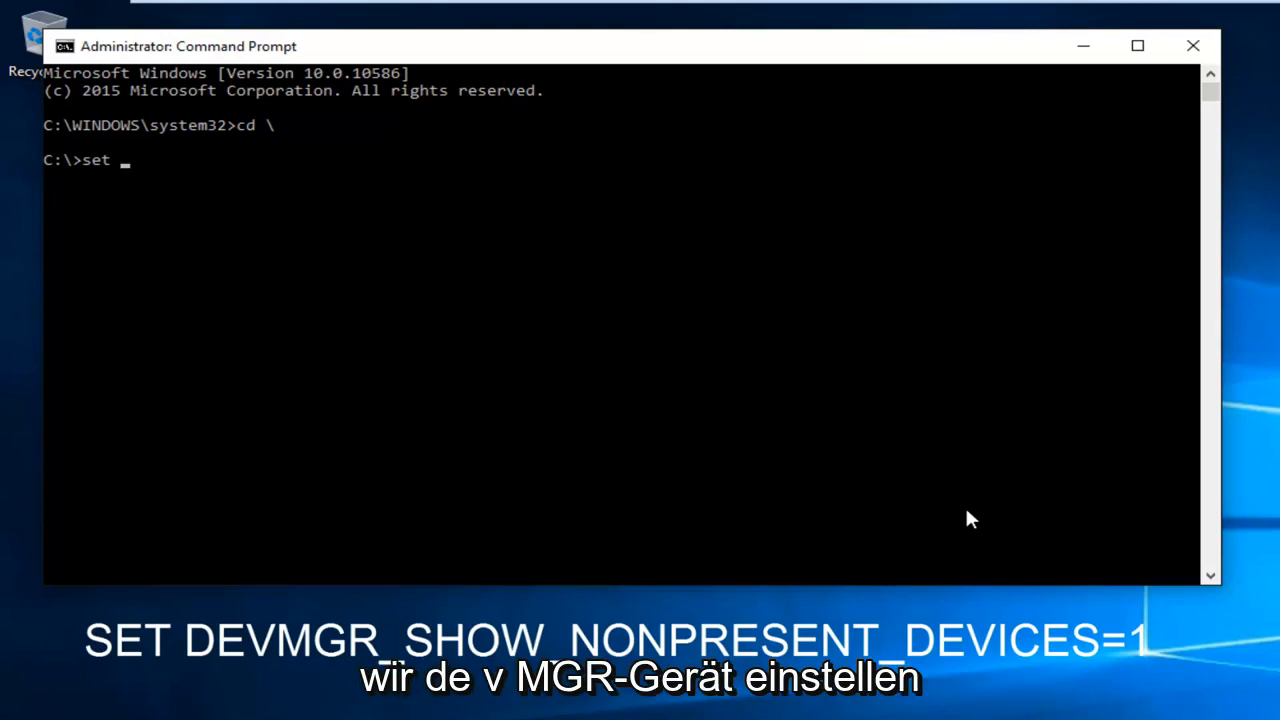
{"action": "type", "text": "DEV"}
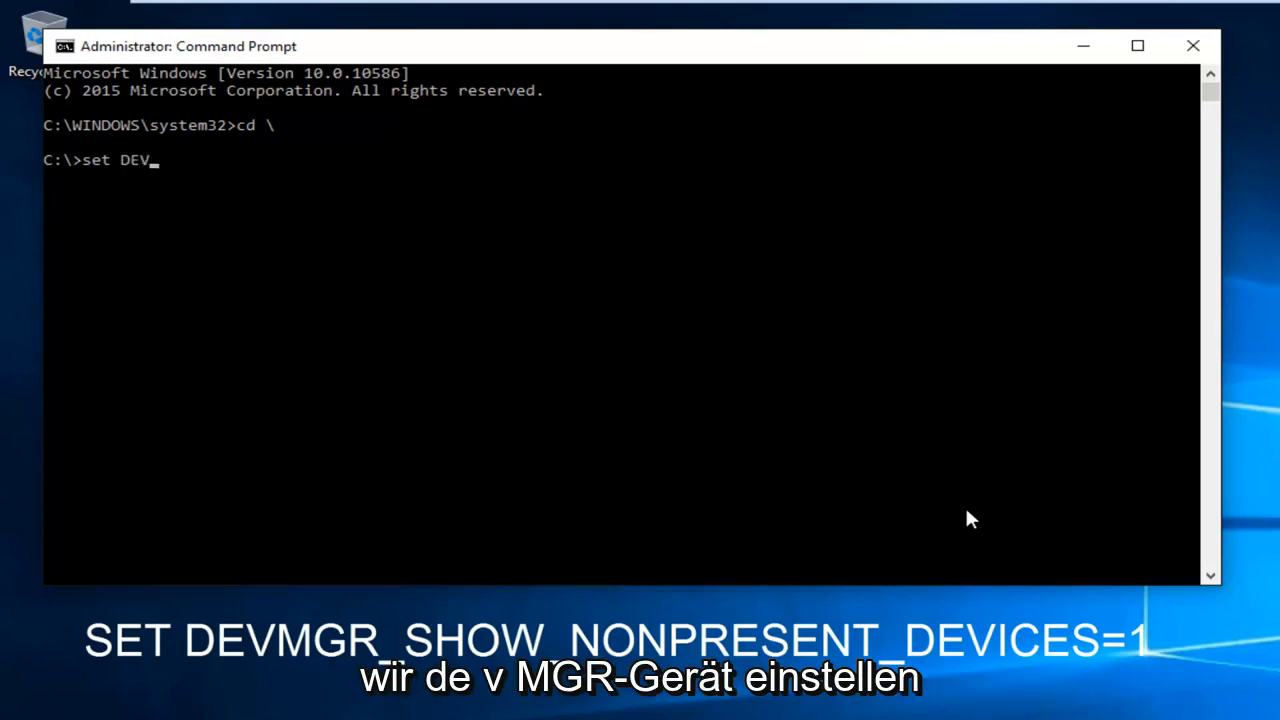
{"action": "type", "text": "MG"}
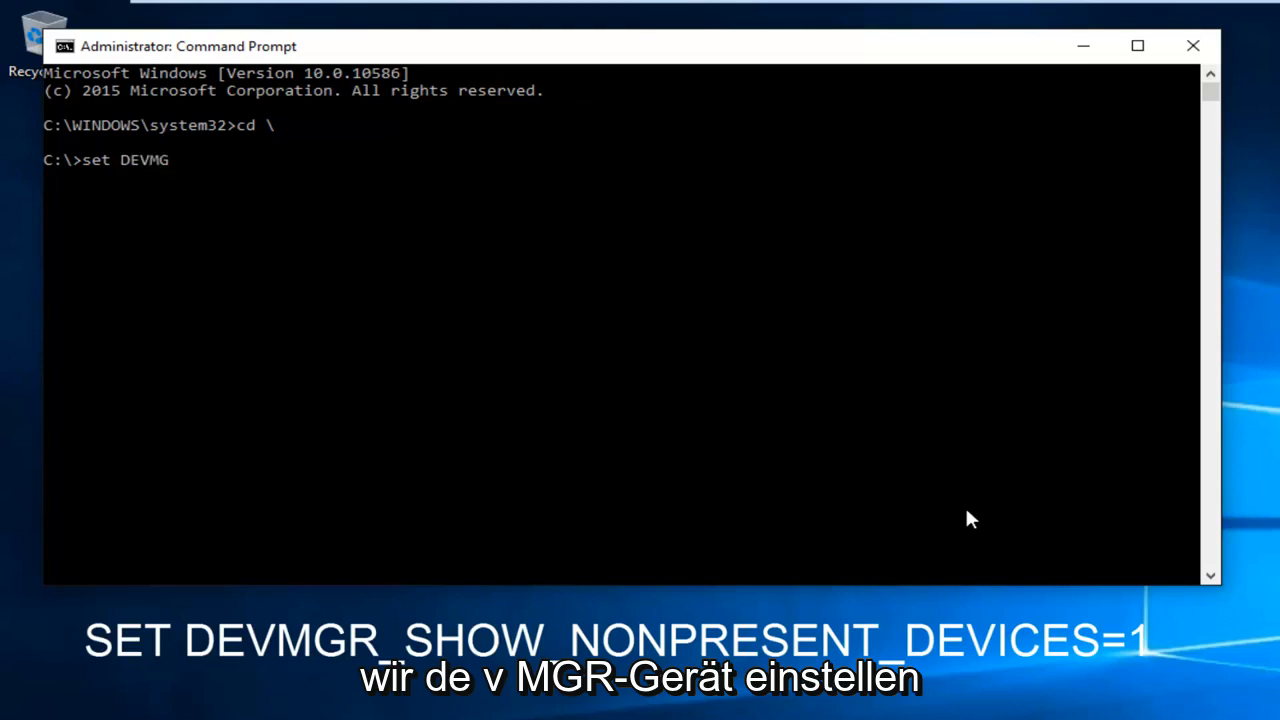
{"action": "type", "text": "R"}
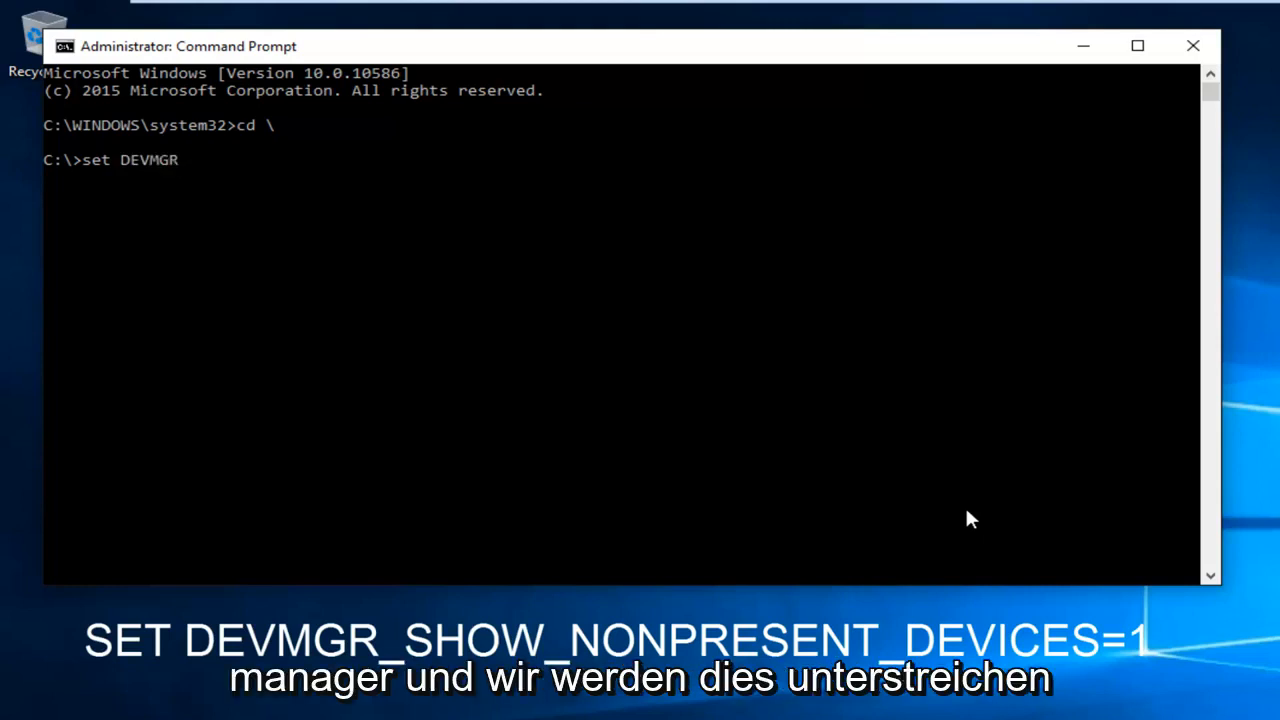
{"action": "type", "text": "_"}
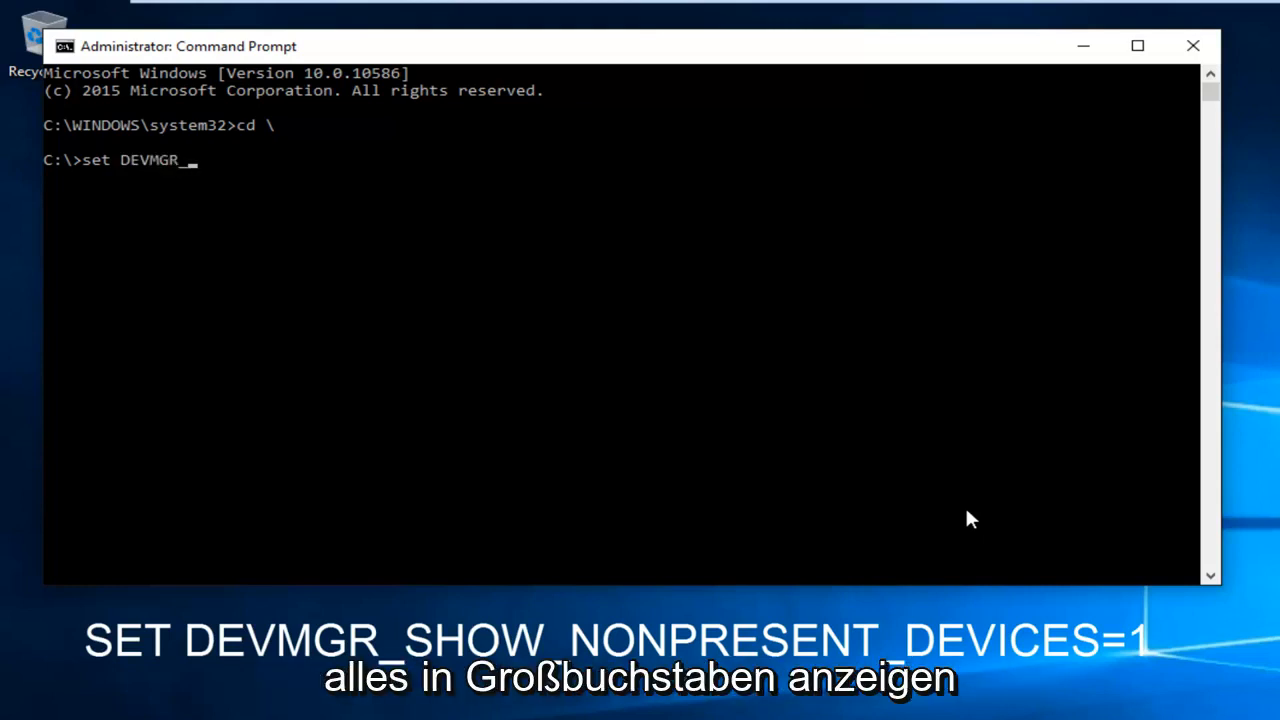
{"action": "type", "text": "SHOW_"}
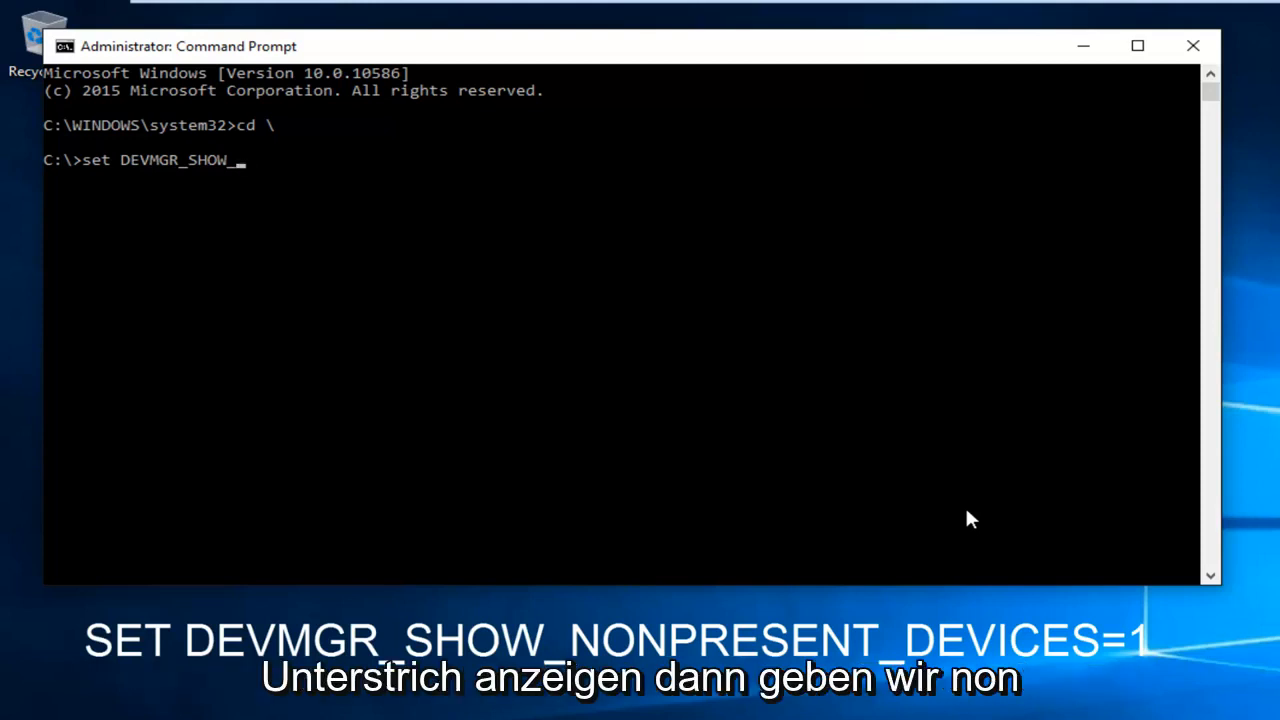
{"action": "type", "text": "NONPRESENT_"}
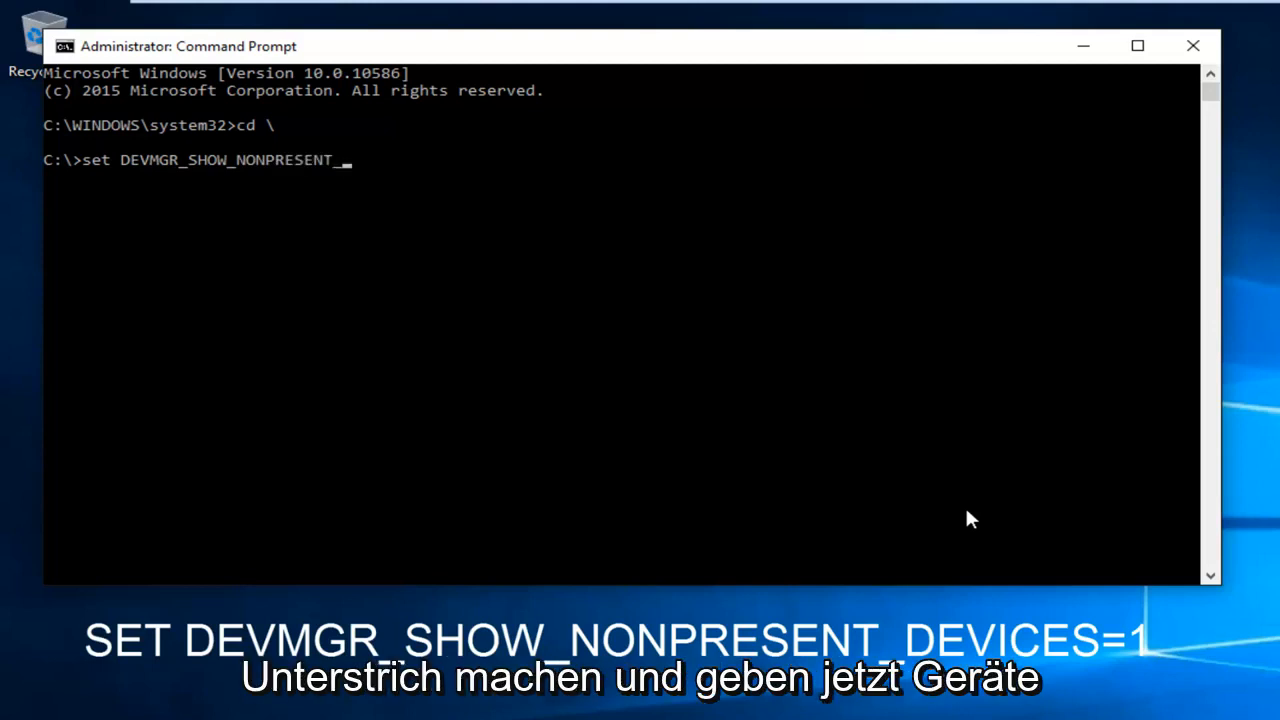
{"action": "type", "text": "DEVICES"}
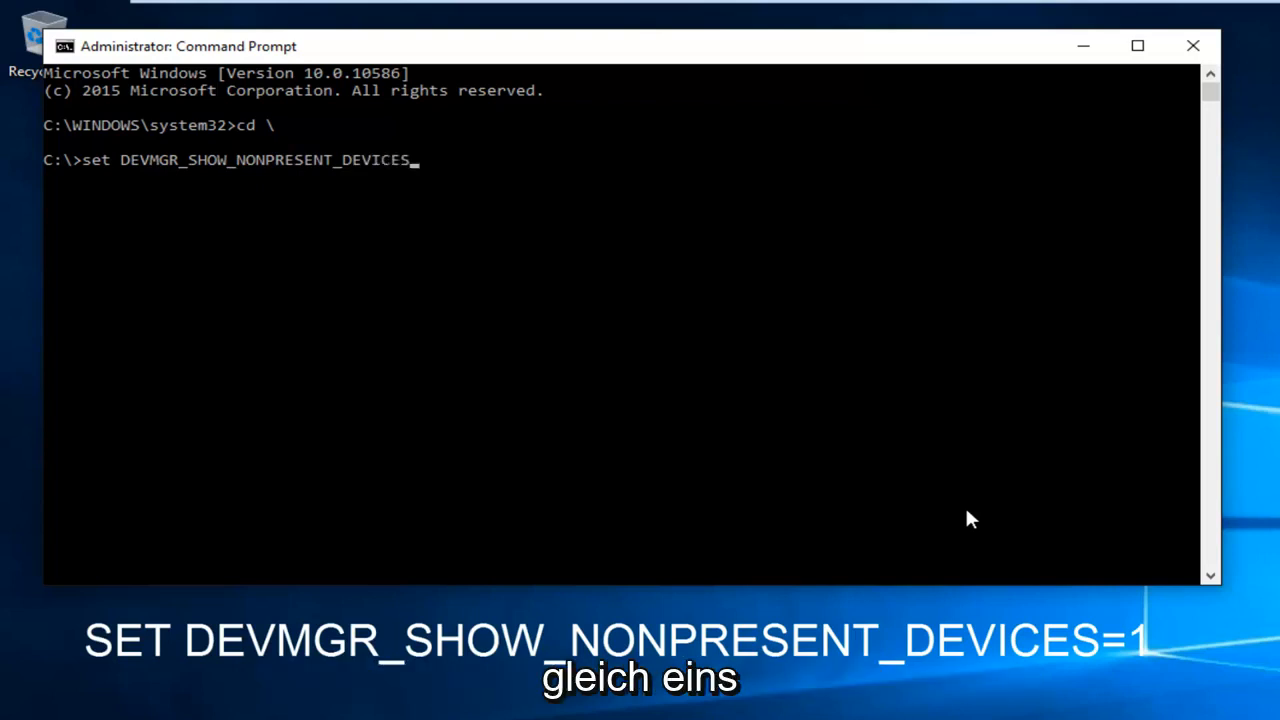
{"action": "type", "text": "=1"}
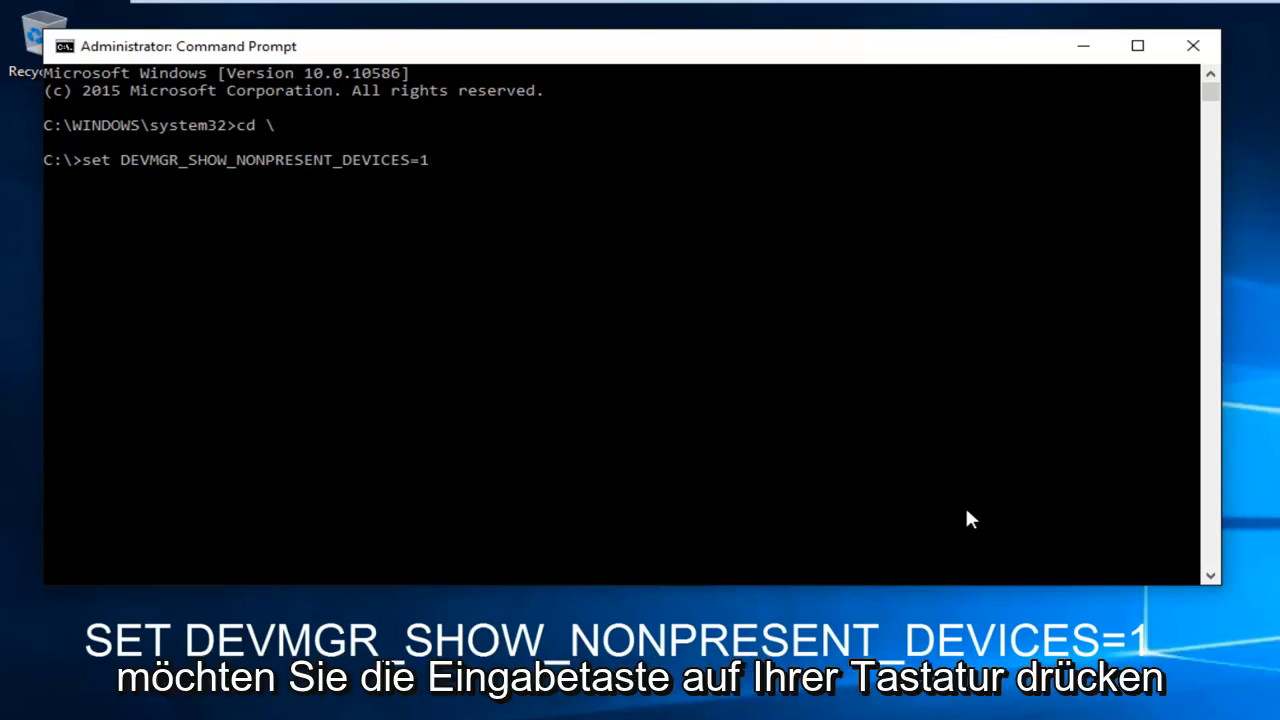
{"action": "key", "text": "enter"}
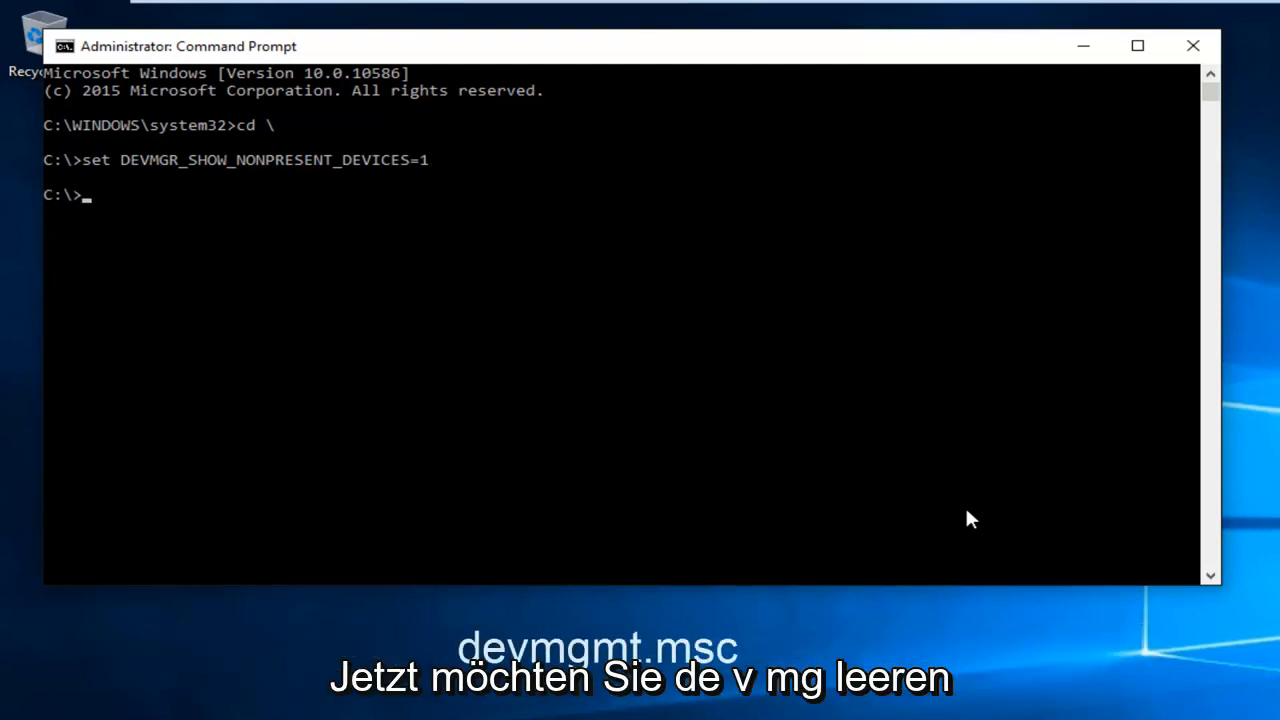
Launch Device Manager by running DEVMGMT.MSC from the console
{"action": "type", "text": "DEV"}
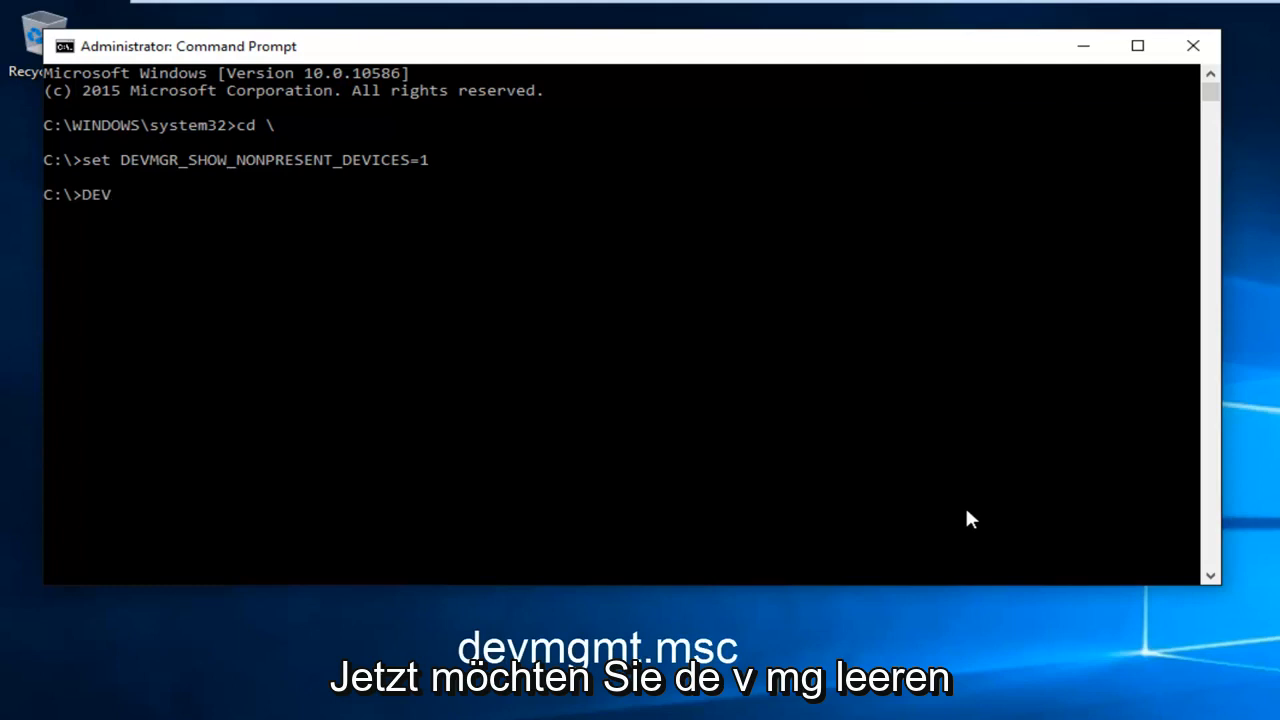
{"action": "type", "text": "MGM"}
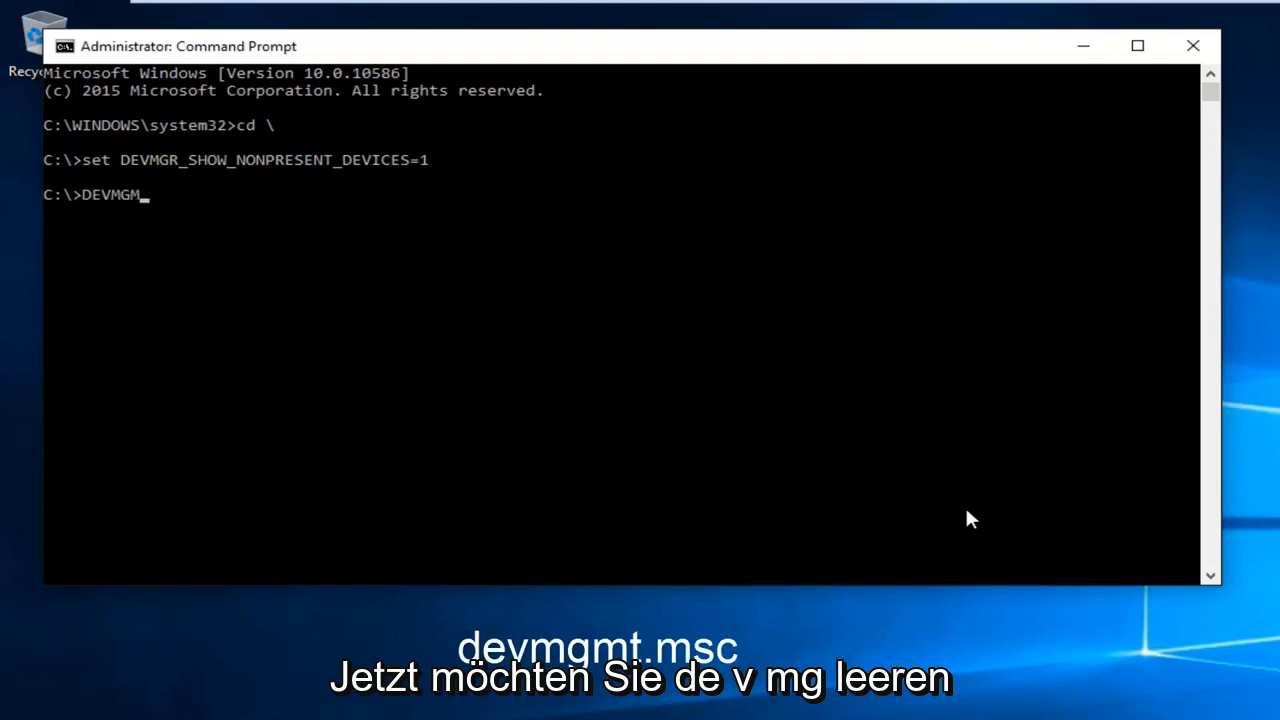
{"action": "type", "text": "T."}
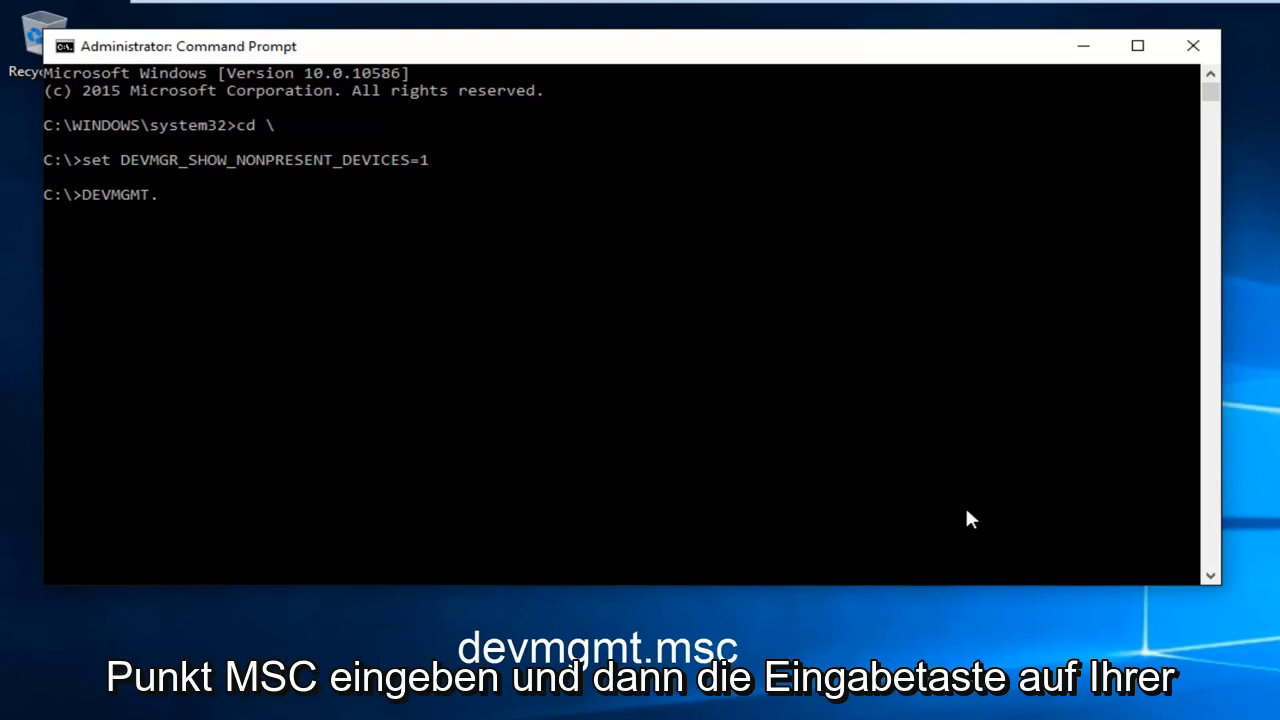
{"action": "type", "text": "MSC"}
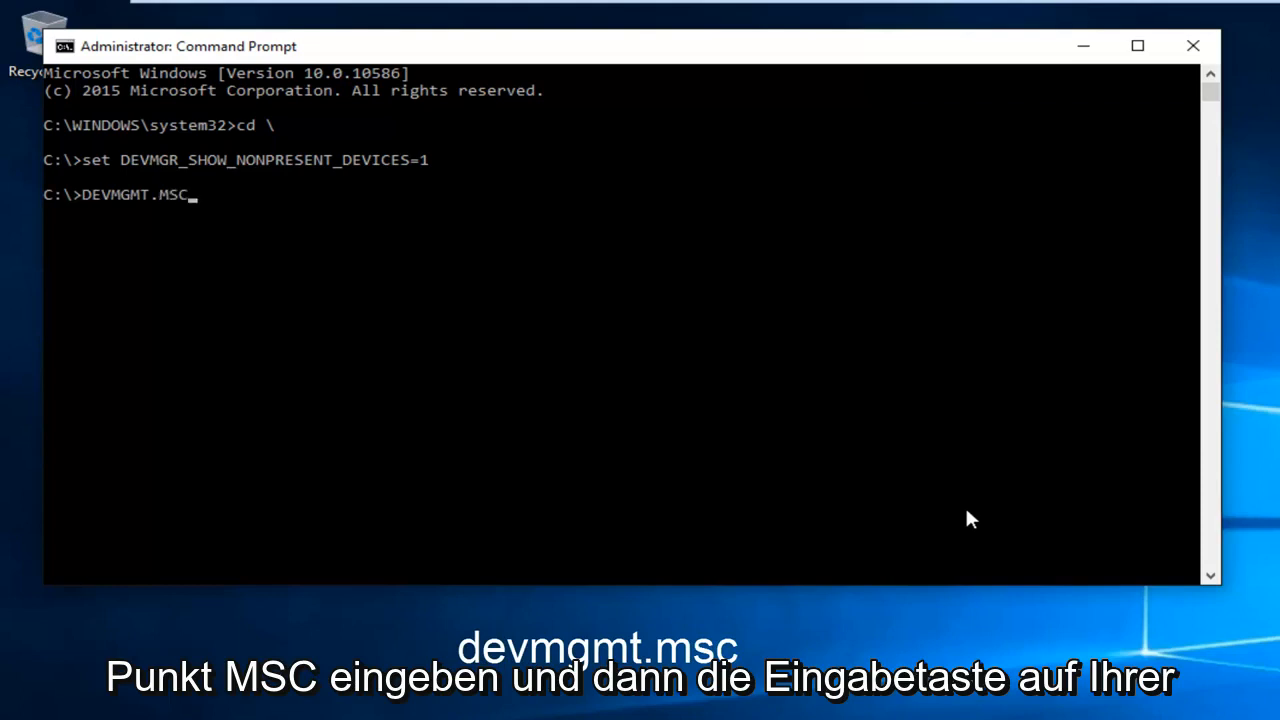
{"action": "key", "text": "enter"}
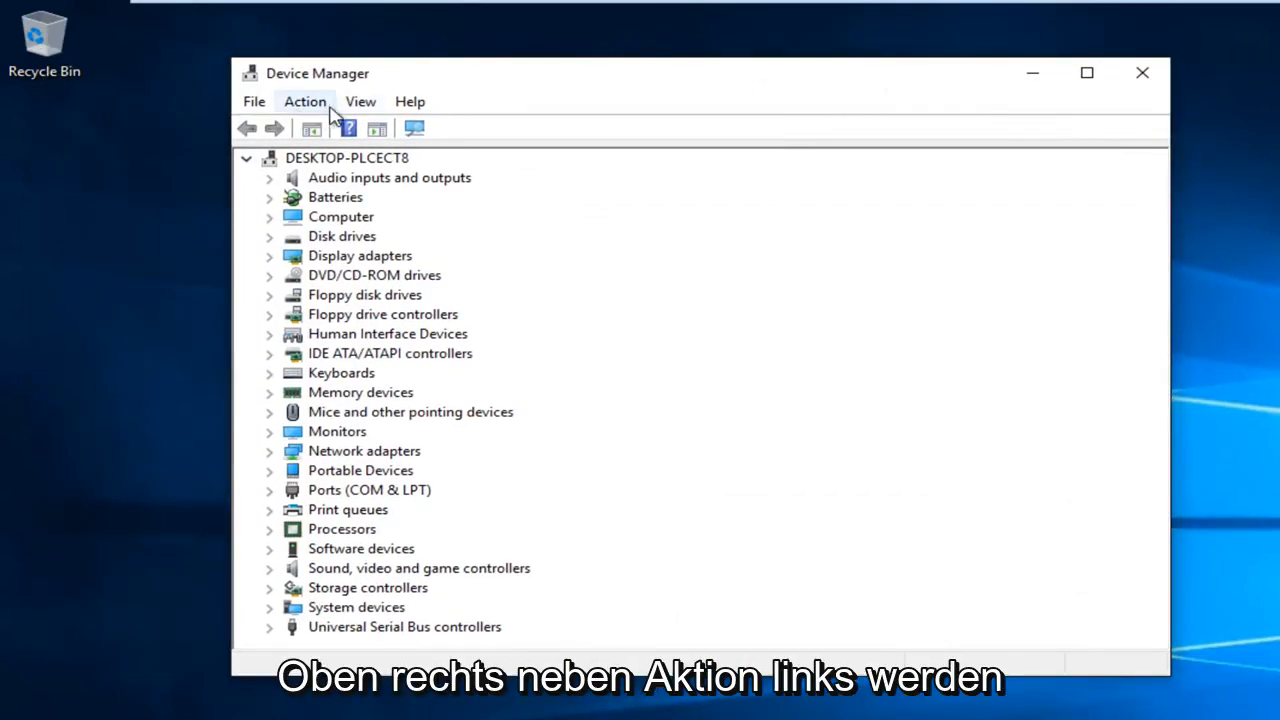
Enable Show hidden devices, check the faded ISATAP adapter, then expand Monitors
{"action": "left_click", "coordinate": [360, 101]}
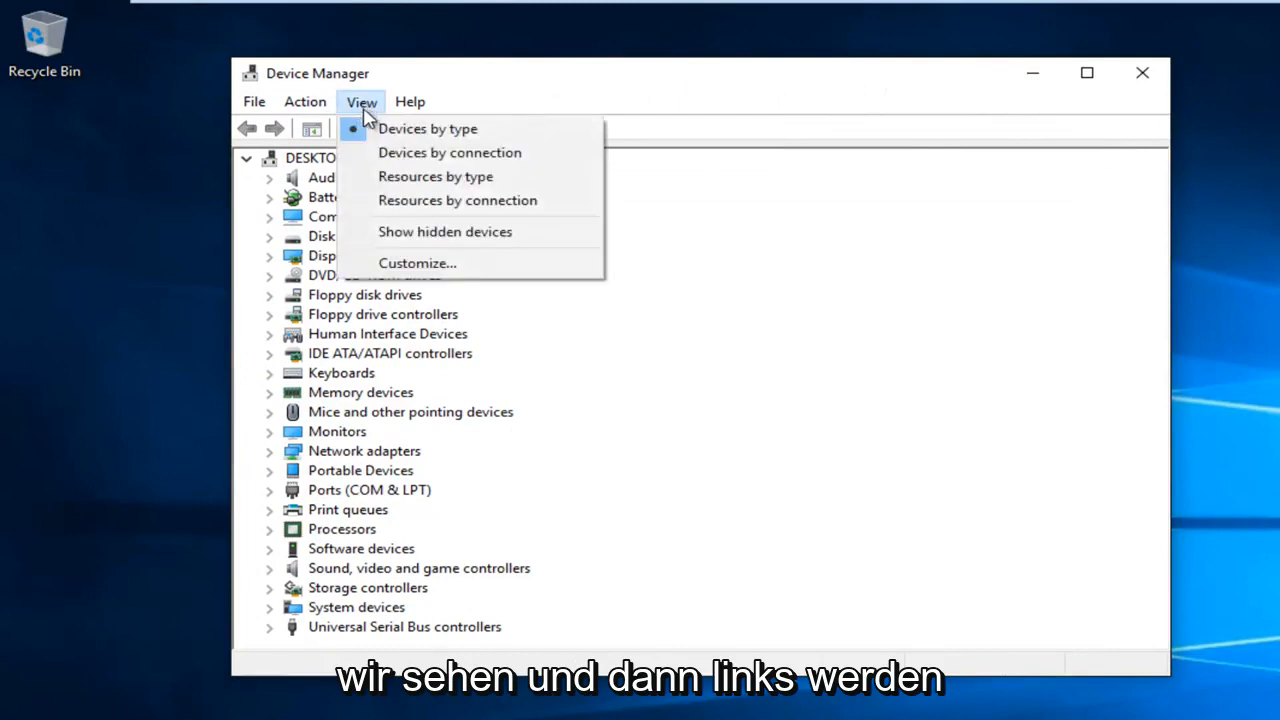
{"action": "left_click", "coordinate": [444, 231]}
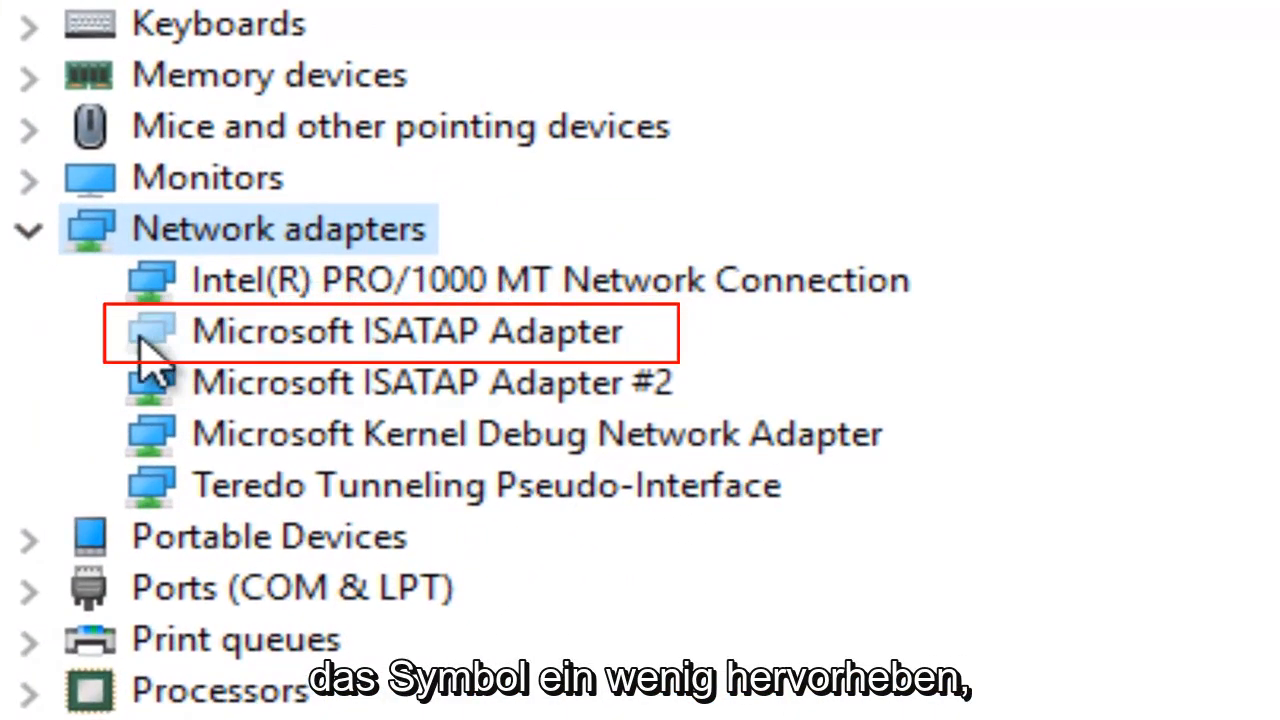
{"action": "mouse_move", "coordinate": [170, 360]}
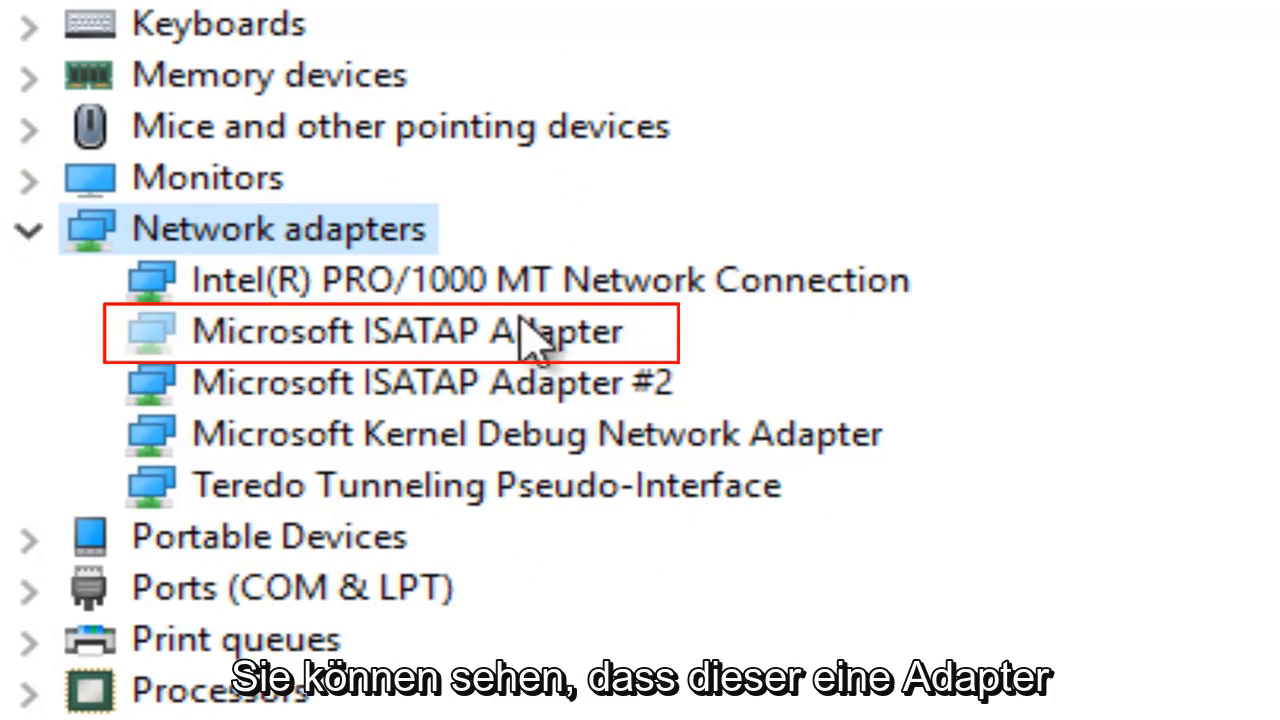
{"action": "left_click", "coordinate": [400, 331]}
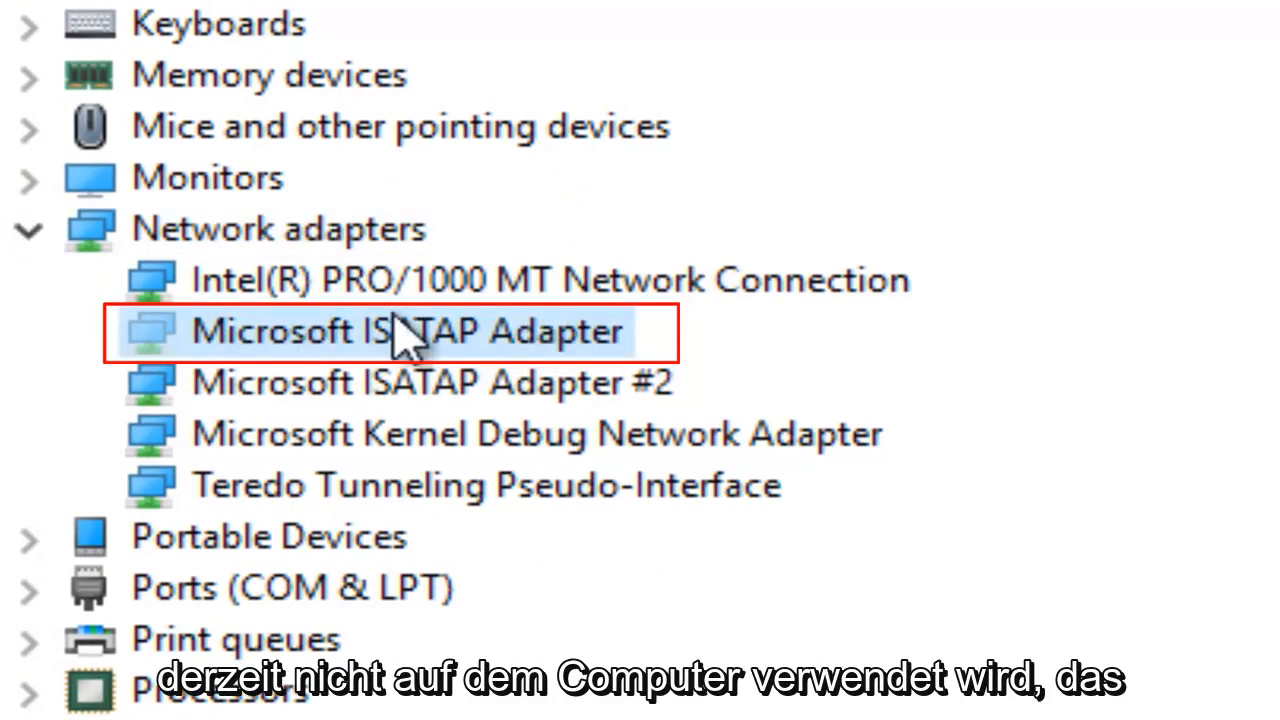
{"action": "left_click", "coordinate": [27, 228]}
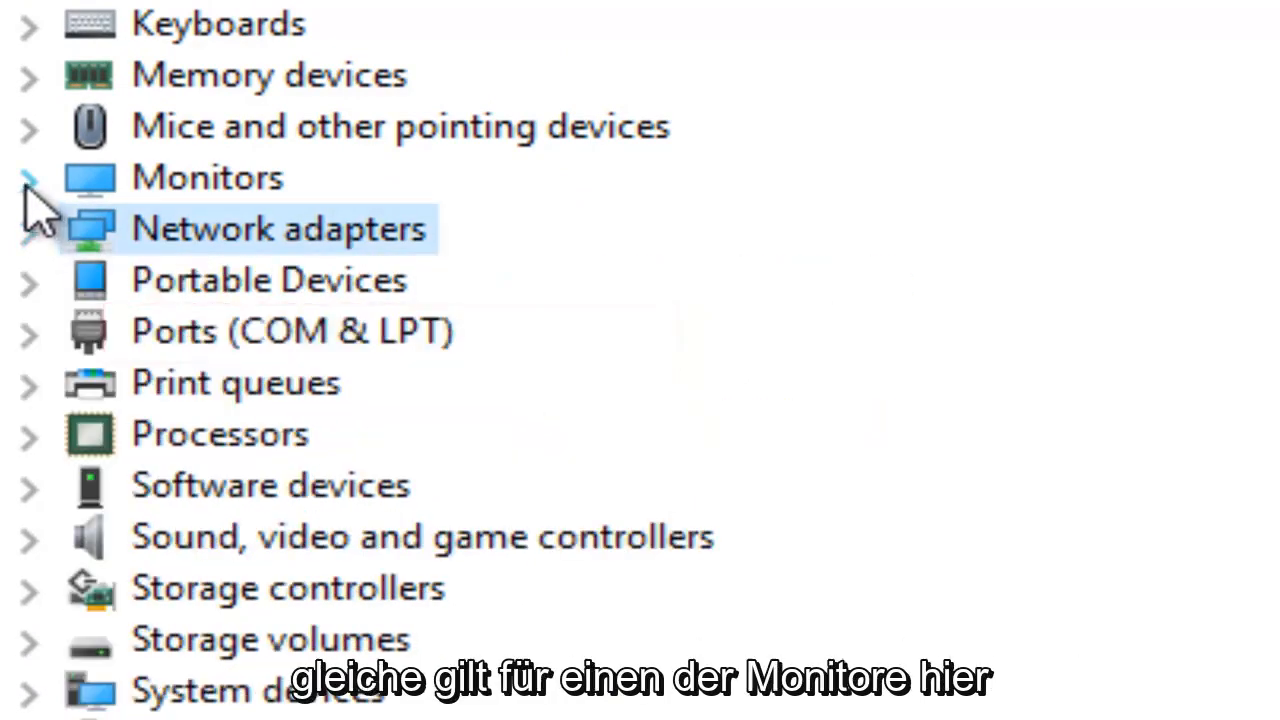
{"action": "left_click", "coordinate": [30, 177]}
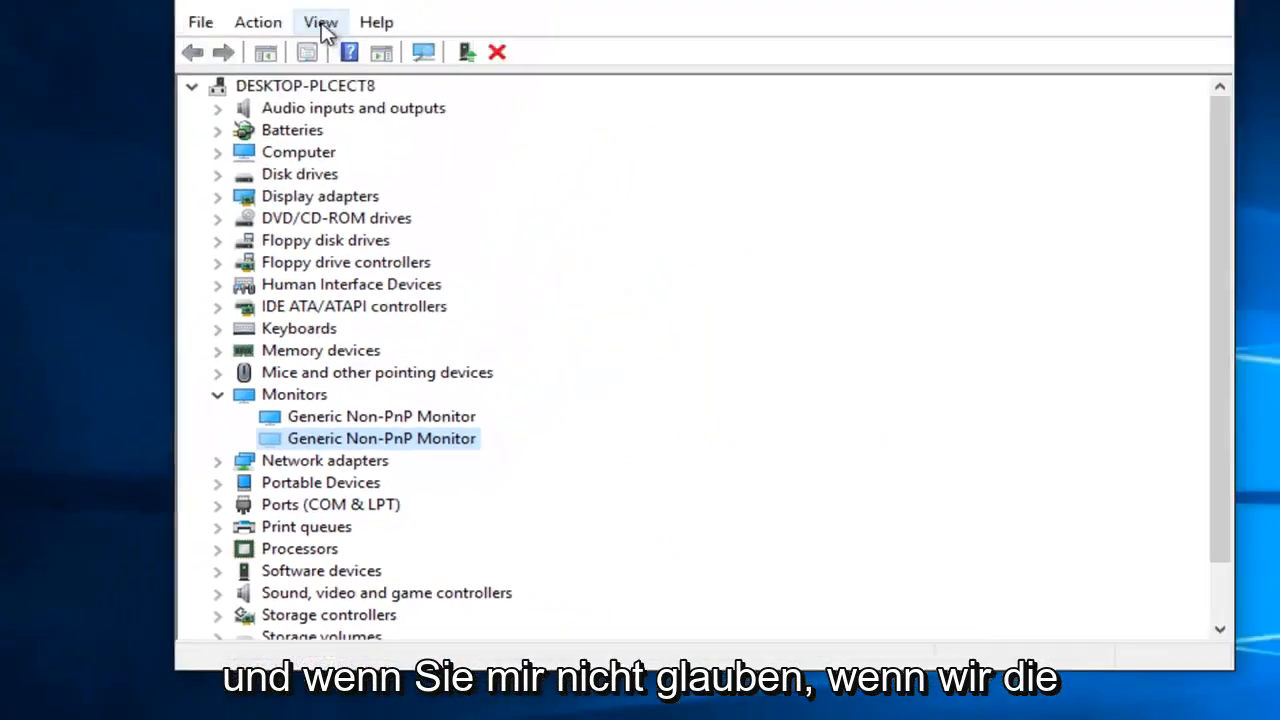
Turn off Show hidden devices and expand Display adapters to view VMware SVGA 3D
{"action": "left_click", "coordinate": [320, 22]}
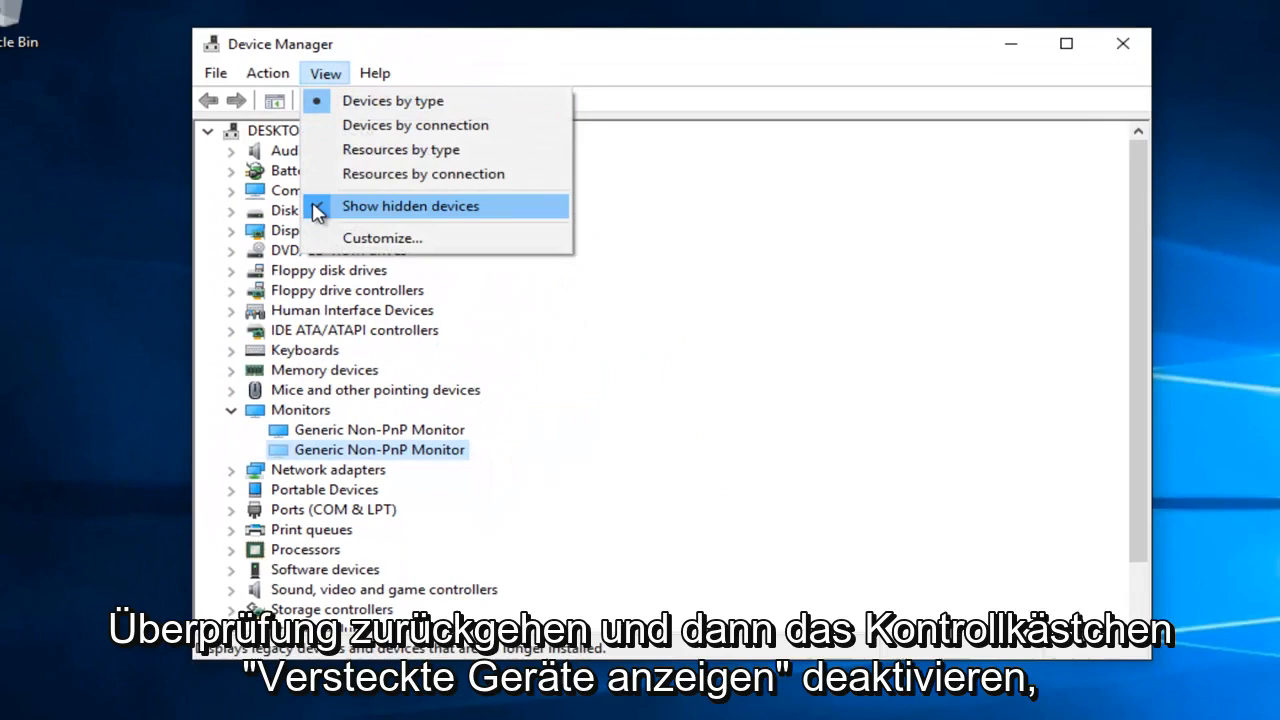
{"action": "left_click", "coordinate": [410, 205]}
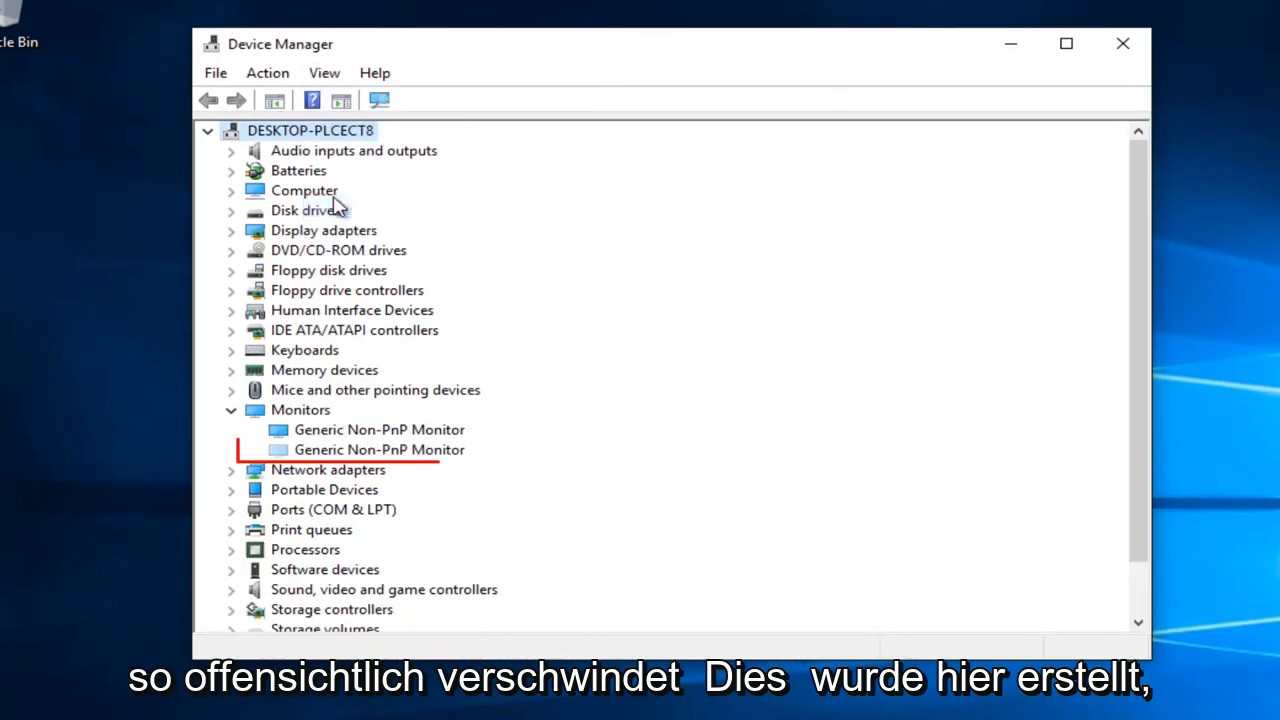
{"action": "left_click", "coordinate": [379, 449]}
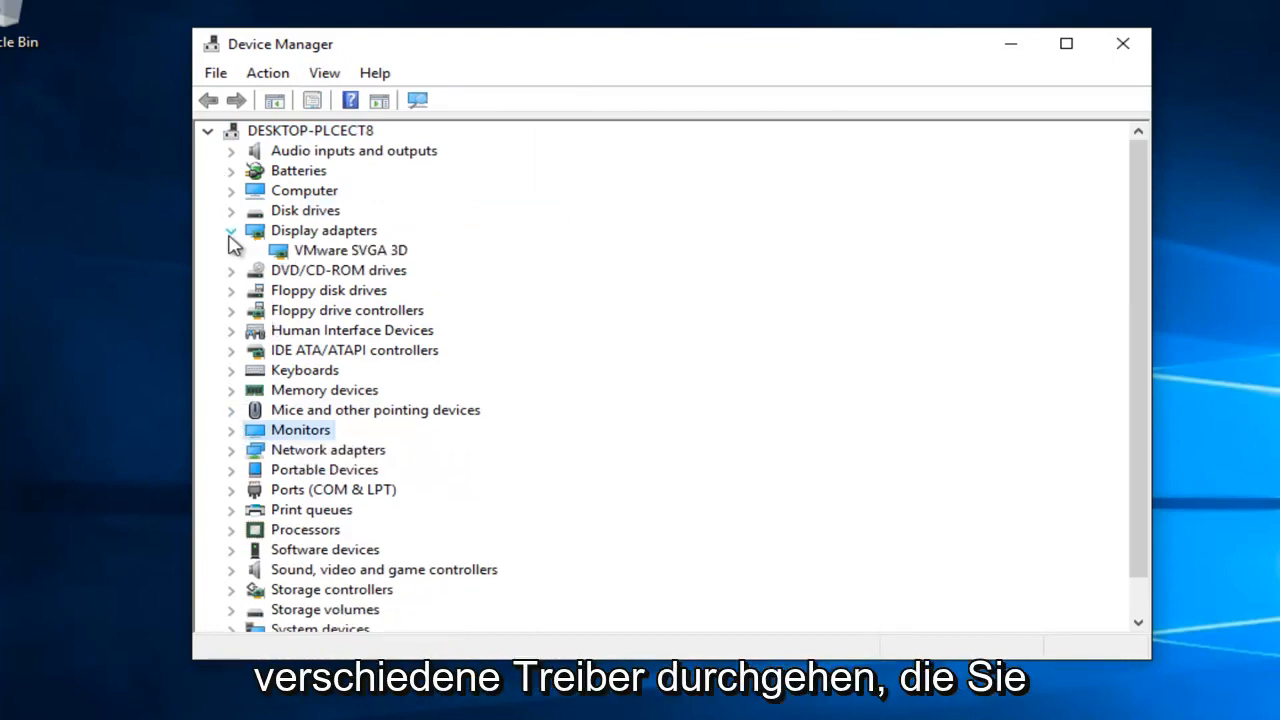
Collapse the Display adapters category
{"action": "left_click", "coordinate": [231, 230]}
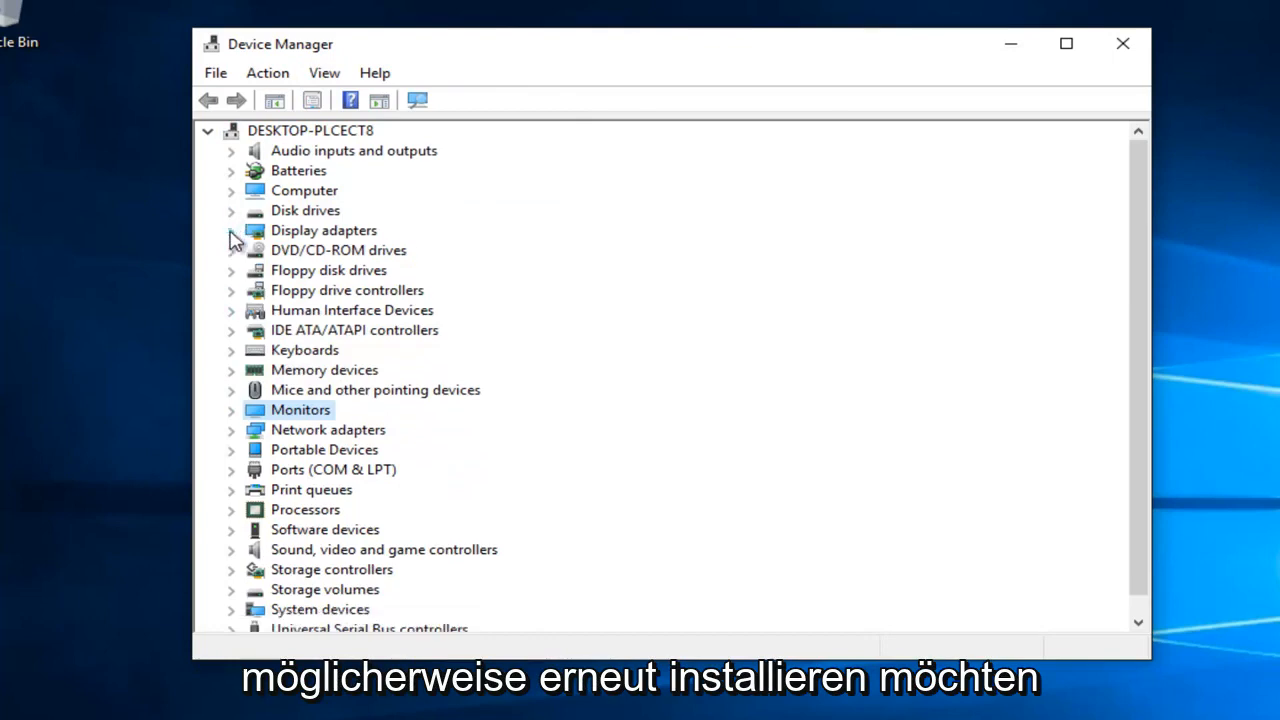
{"action": "mouse_move", "coordinate": [370, 450]}
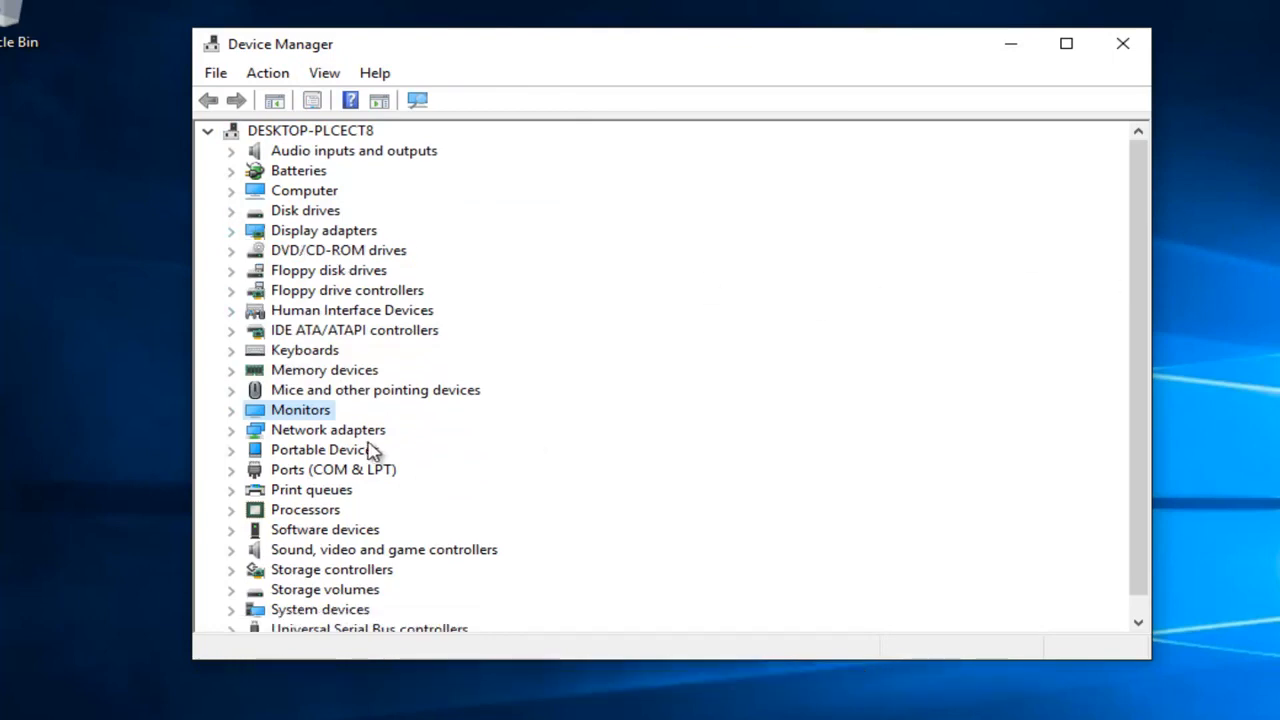
{"action": "mouse_move", "coordinate": [425, 430]}
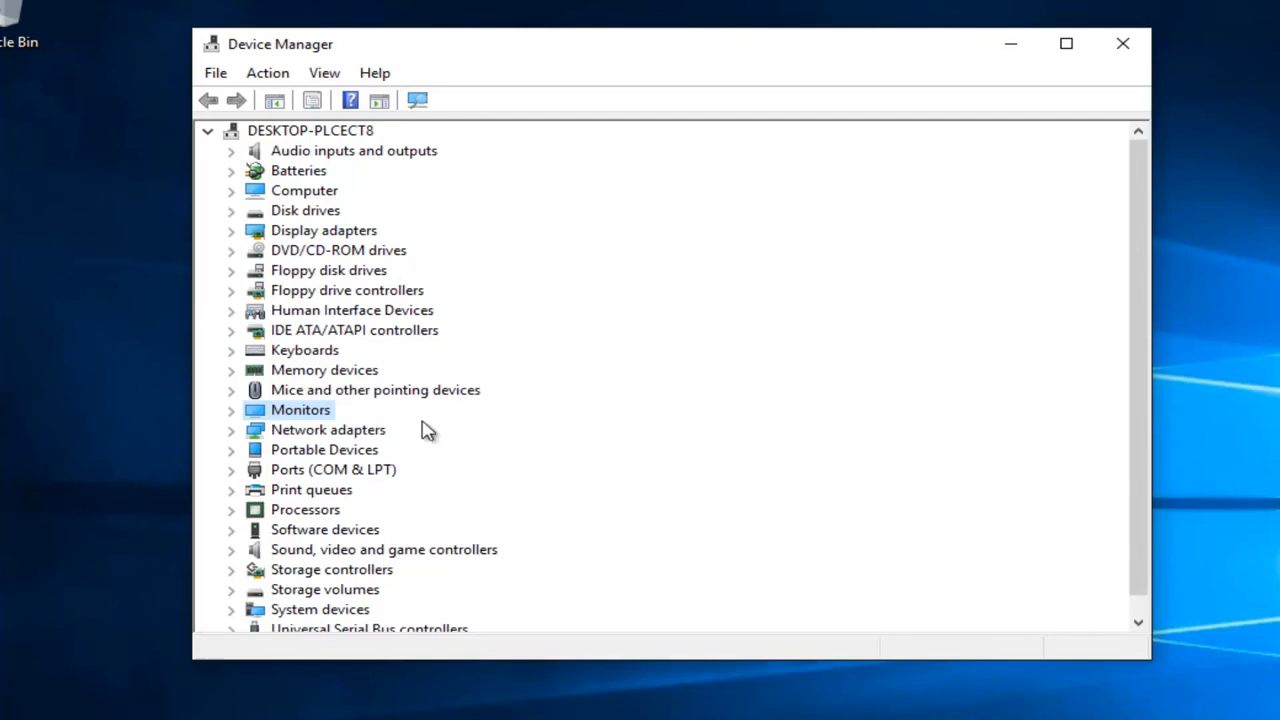
{"action": "mouse_move", "coordinate": [315, 475]}
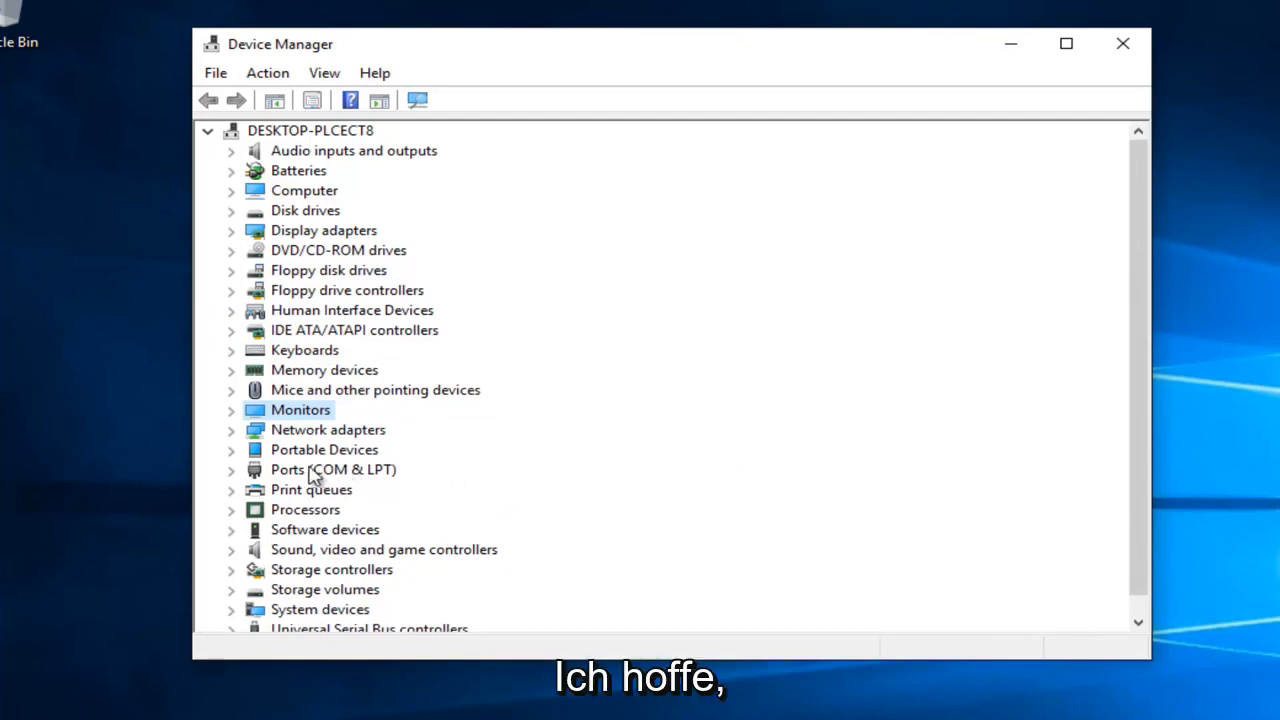
{"action": "mouse_move", "coordinate": [280, 440]}
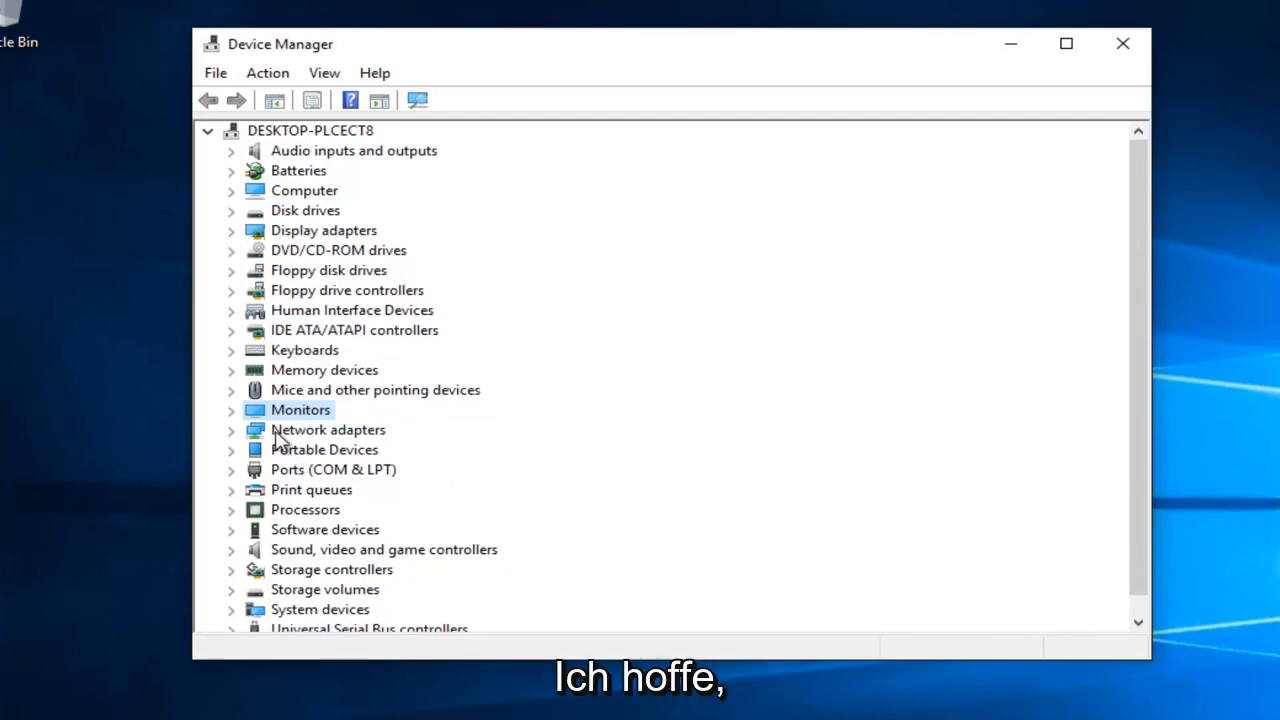